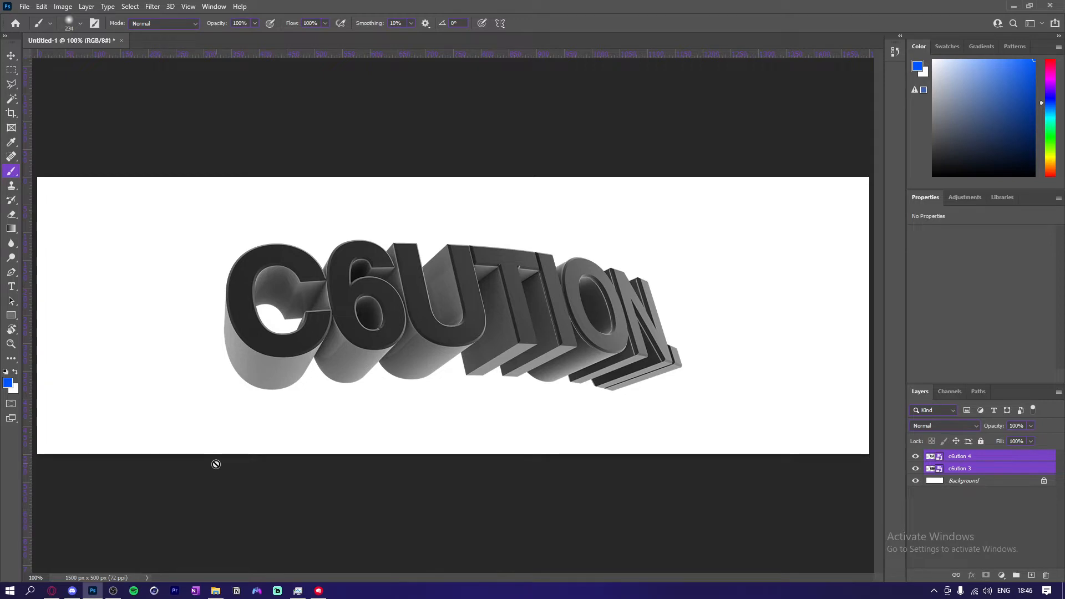
{"action": "mouse_move", "coordinate": [395, 418]}
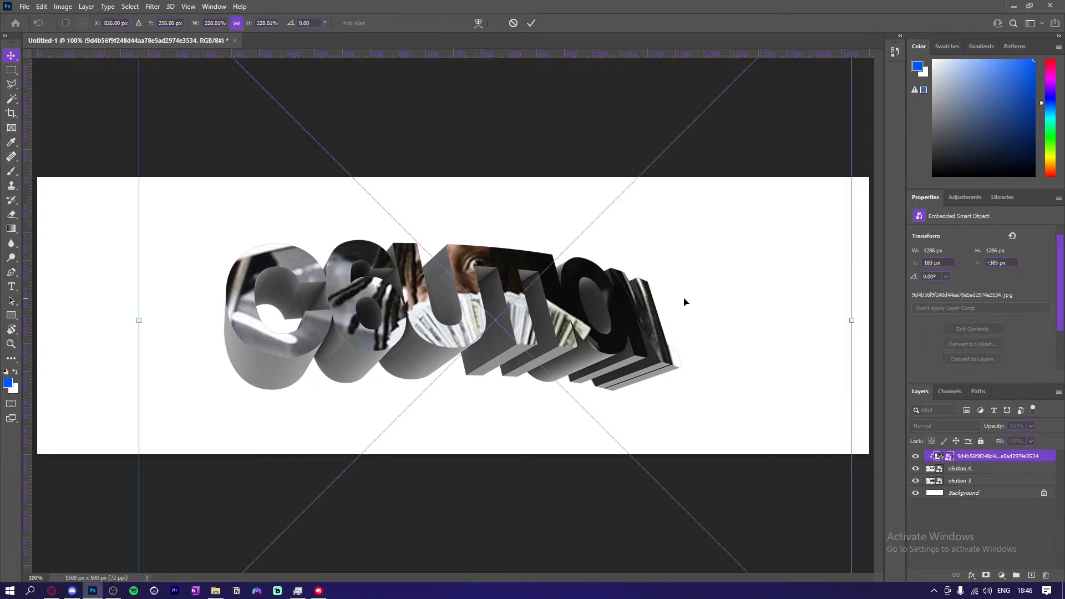
Scale the placed banknote photo so it covers the 3D CAUTION lettering
{"action": "left_click_drag", "start_coordinate": [851, 320], "coordinate": [800, 320]}
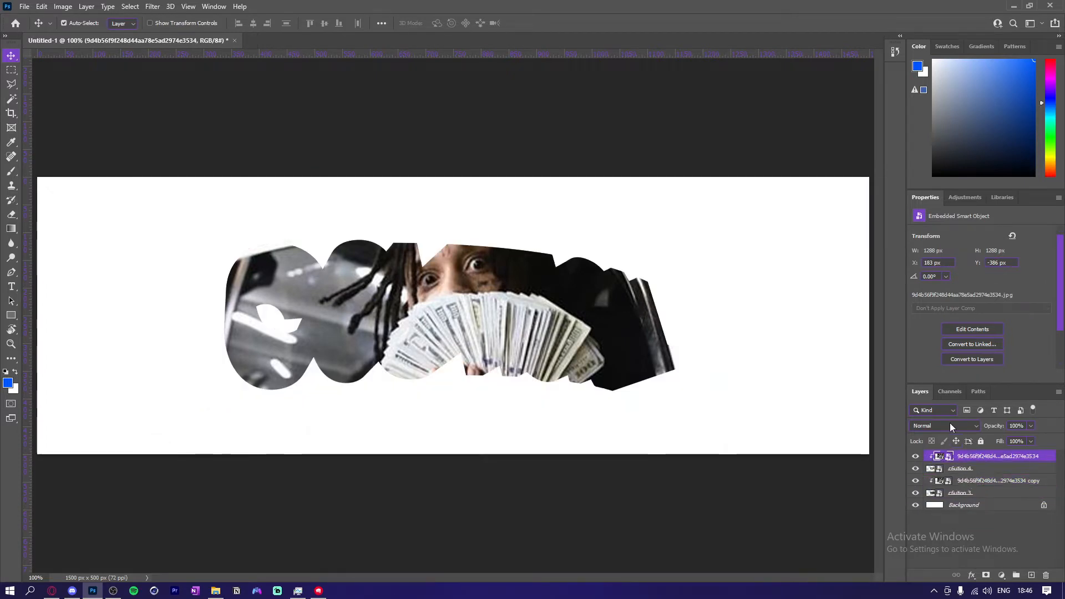
Set the top photo layer to Linear Dodge and the photo copy to Linear Burn
{"action": "left_click", "coordinate": [944, 425]}
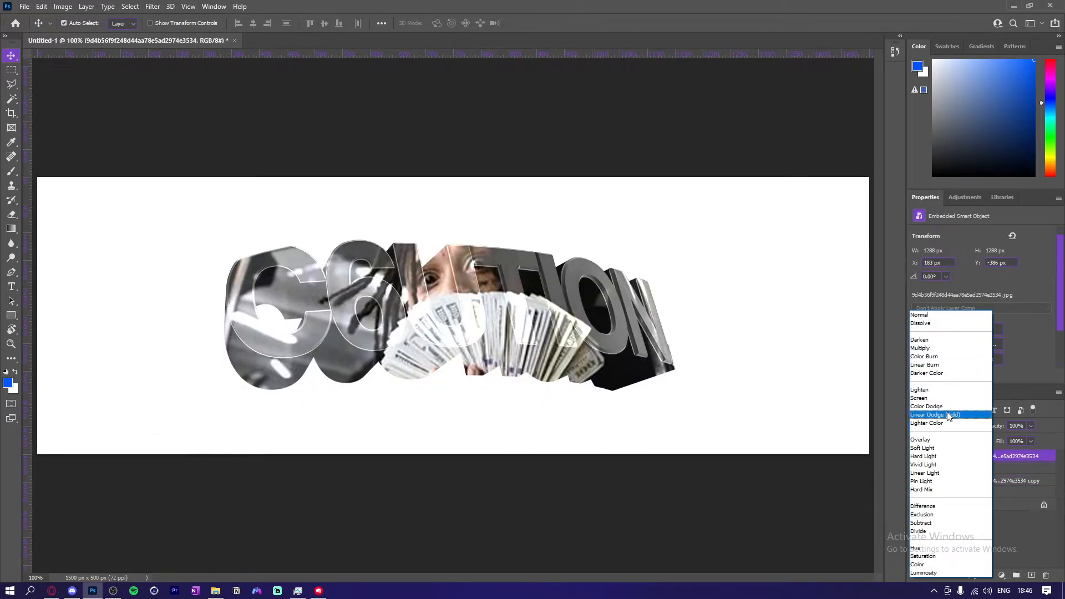
{"action": "left_click", "coordinate": [930, 414]}
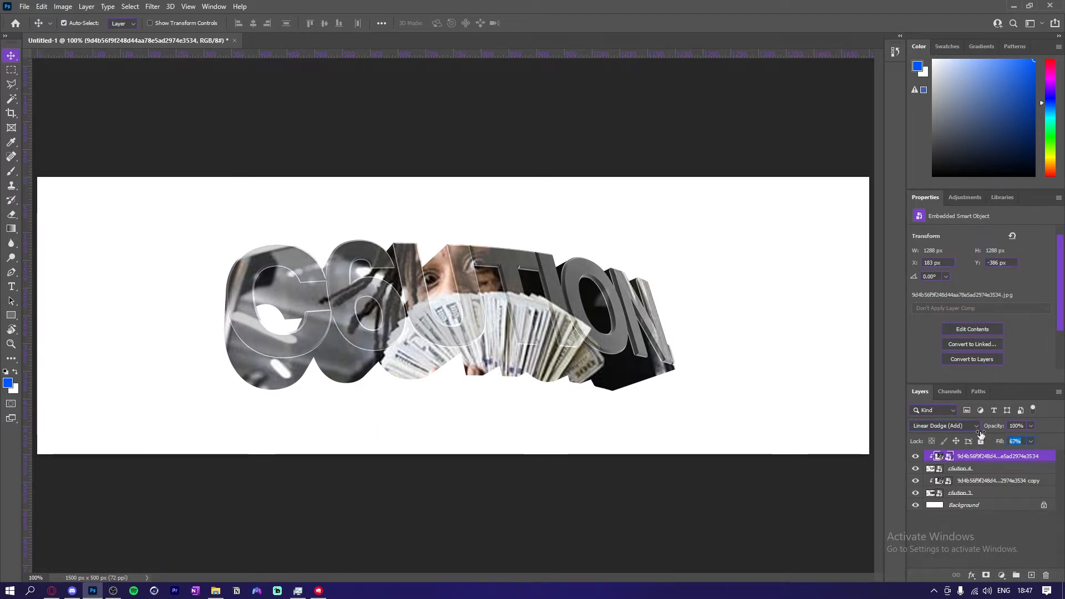
{"action": "left_click", "coordinate": [943, 425]}
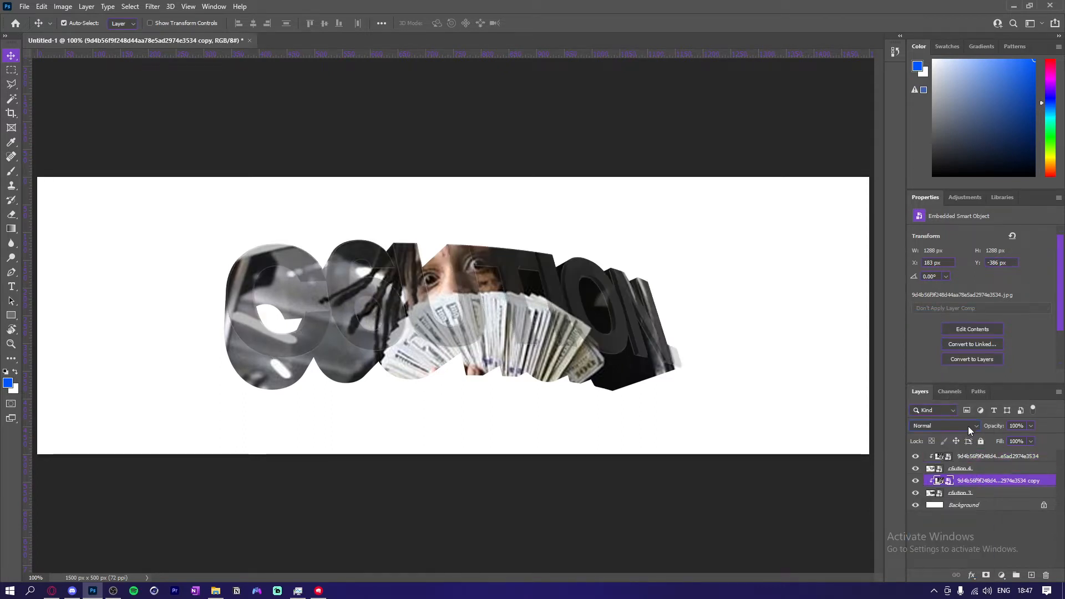
{"action": "left_click", "coordinate": [943, 425]}
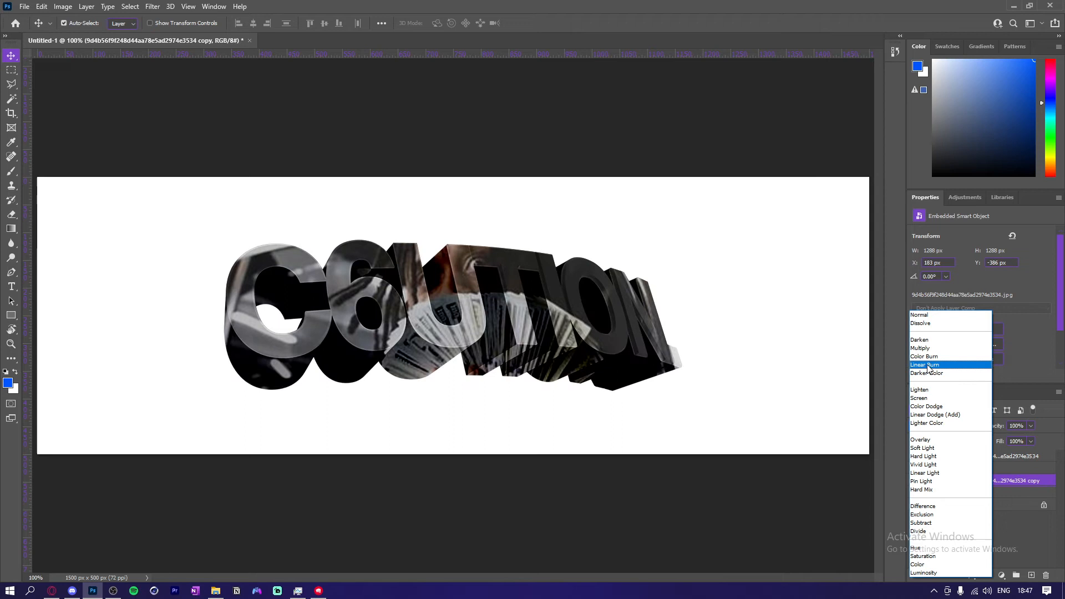
{"action": "left_click", "coordinate": [926, 365]}
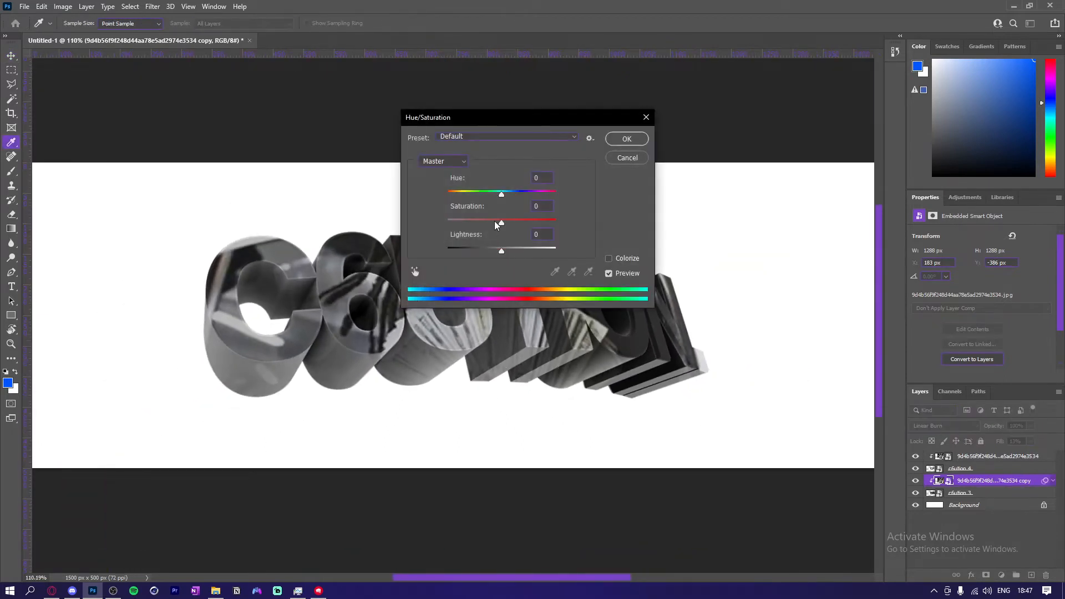
Desaturate both photo layers with Hue/Saturation and soften them with a Gaussian Blur
{"action": "left_click", "coordinate": [626, 139]}
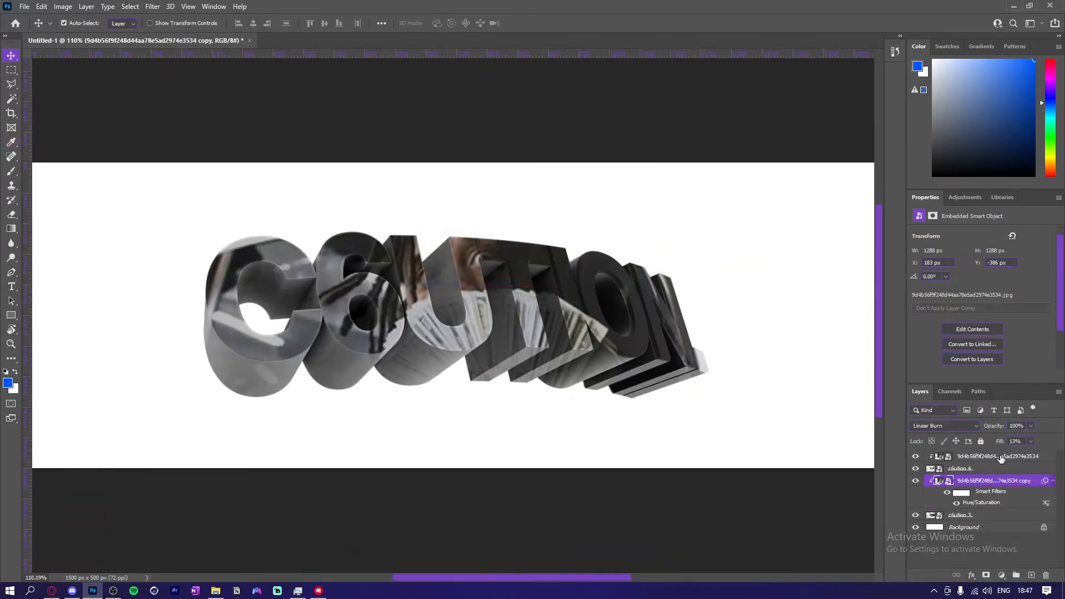
{"action": "double_click", "coordinate": [982, 501]}
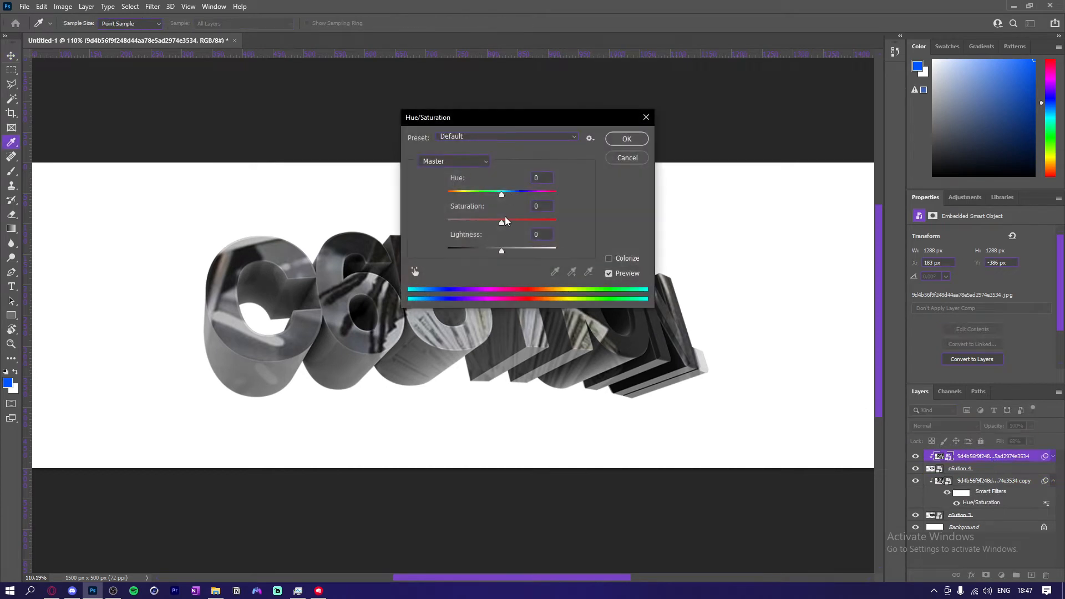
{"action": "left_click", "coordinate": [626, 139]}
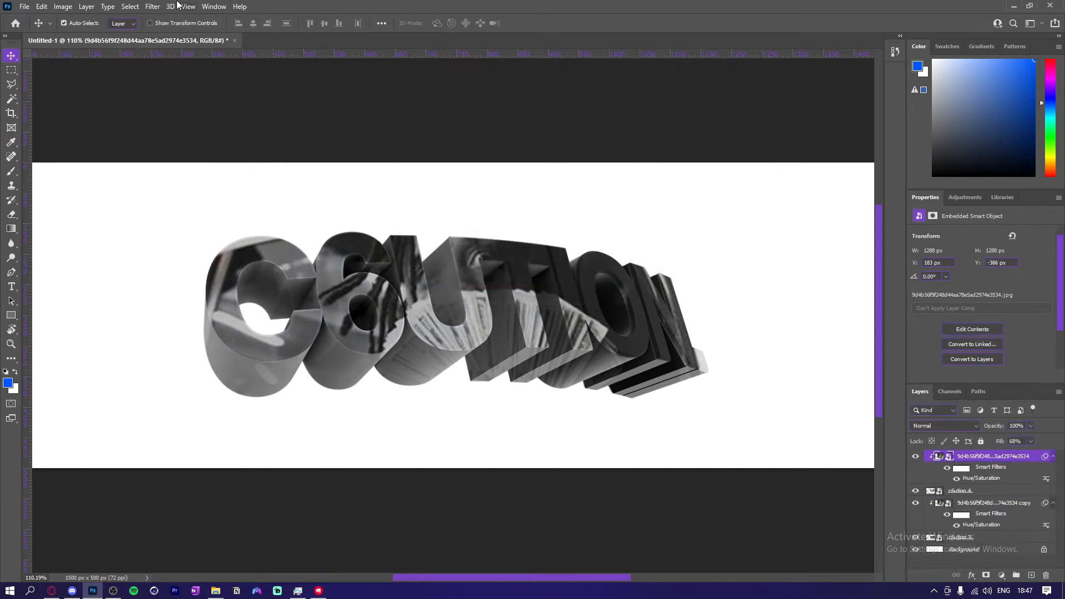
{"action": "left_click", "coordinate": [152, 6]}
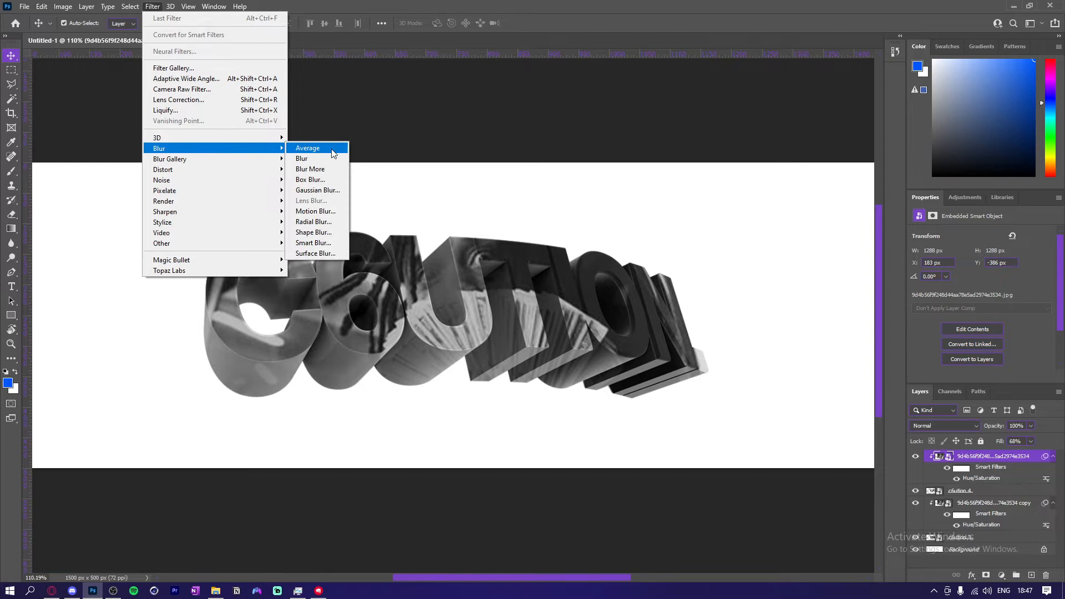
{"action": "left_click", "coordinate": [317, 190]}
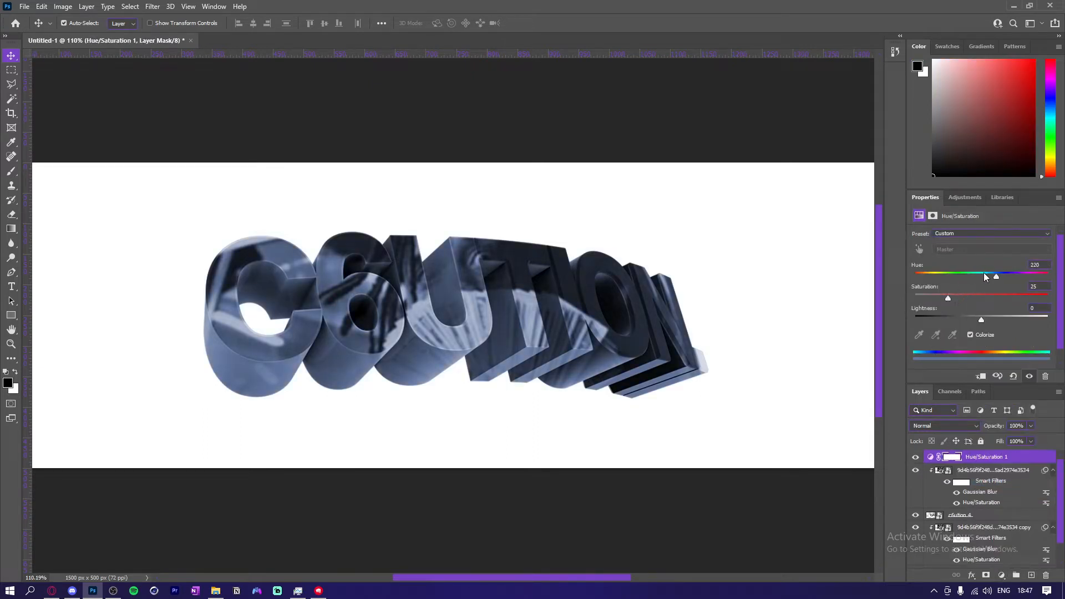
Shift Hue to about 129 and raise Saturation to about 68 for a vivid green tint
{"action": "left_click_drag", "start_coordinate": [996, 273], "coordinate": [963, 273]}
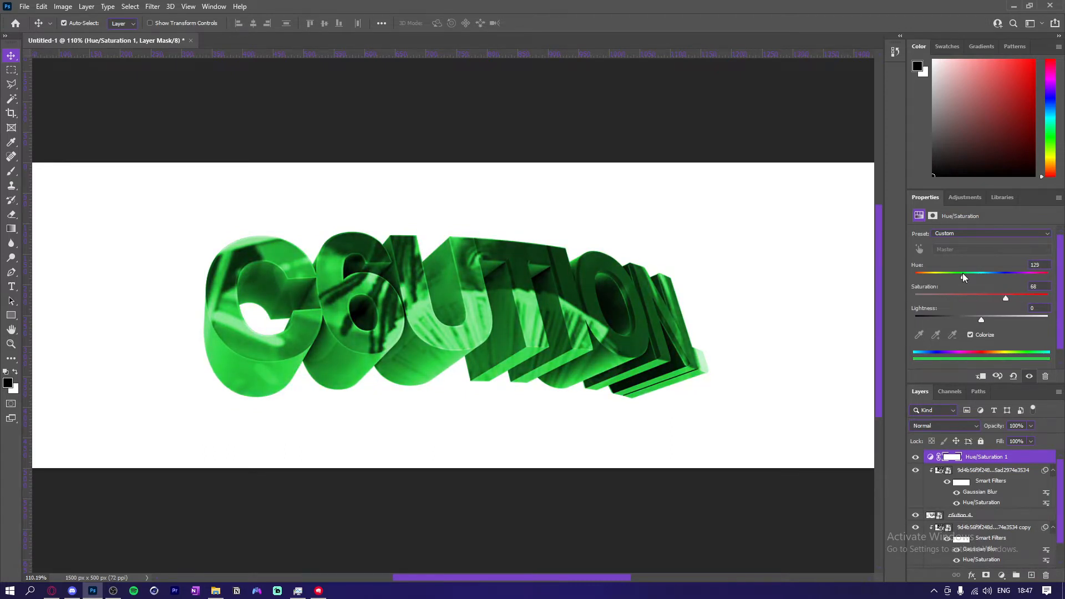
{"action": "left_click_drag", "start_coordinate": [963, 273], "coordinate": [959, 277]}
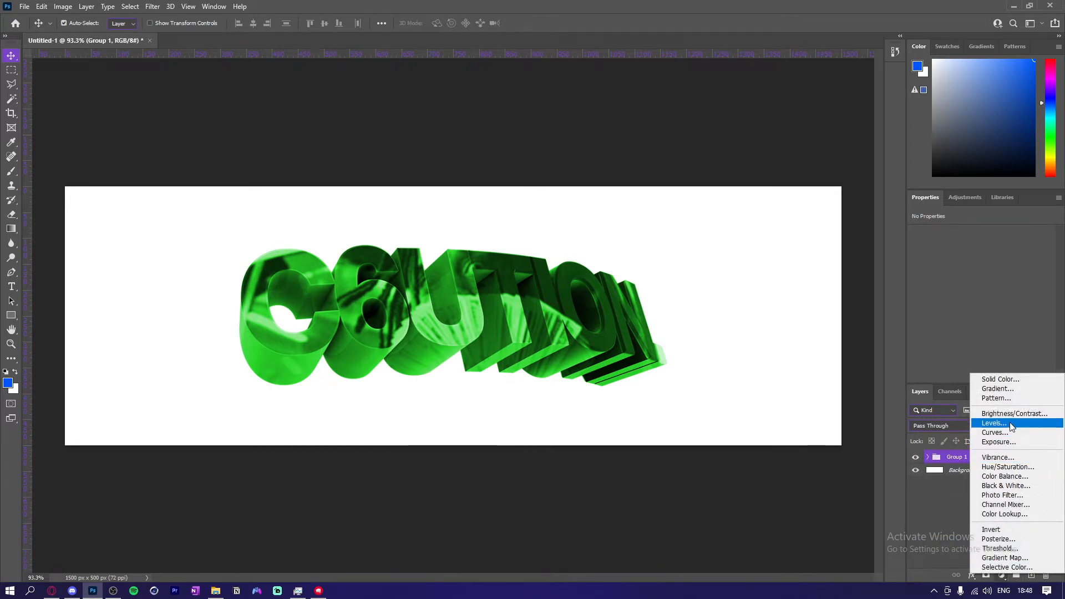
Add a Brightness/Contrast adjustment with Brightness 124 above the lettering group
{"action": "left_click", "coordinate": [1015, 413]}
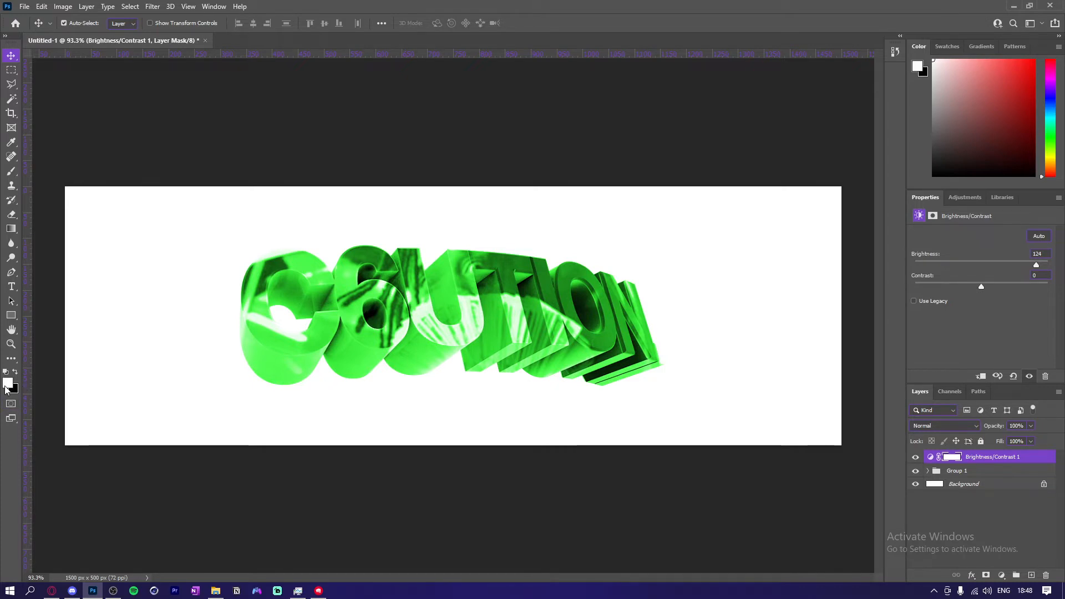
{"action": "mouse_move", "coordinate": [8, 384]}
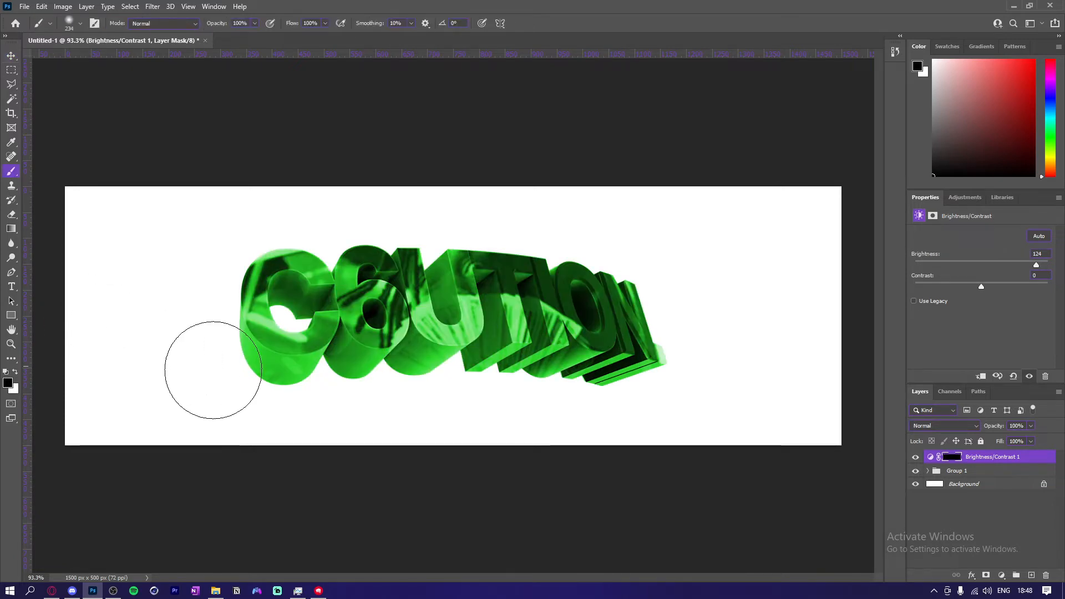
{"action": "mouse_move", "coordinate": [171, 280]}
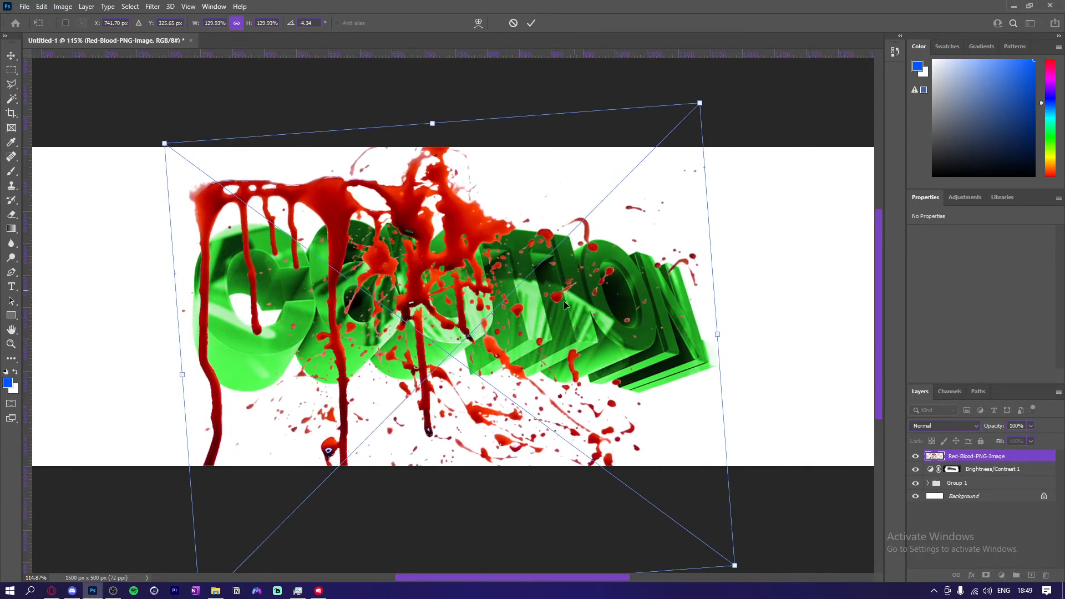
Rotate and enlarge the Red-Blood splash over the lettering and move it into Group 1
{"action": "left_click_drag", "start_coordinate": [564, 306], "coordinate": [582, 326]}
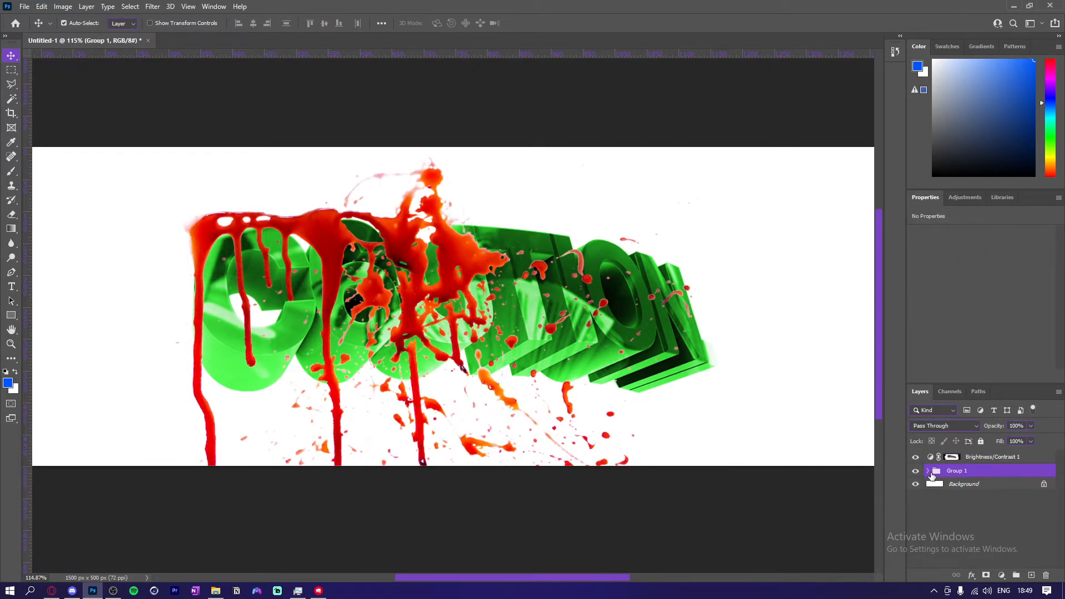
{"action": "left_click", "coordinate": [928, 470]}
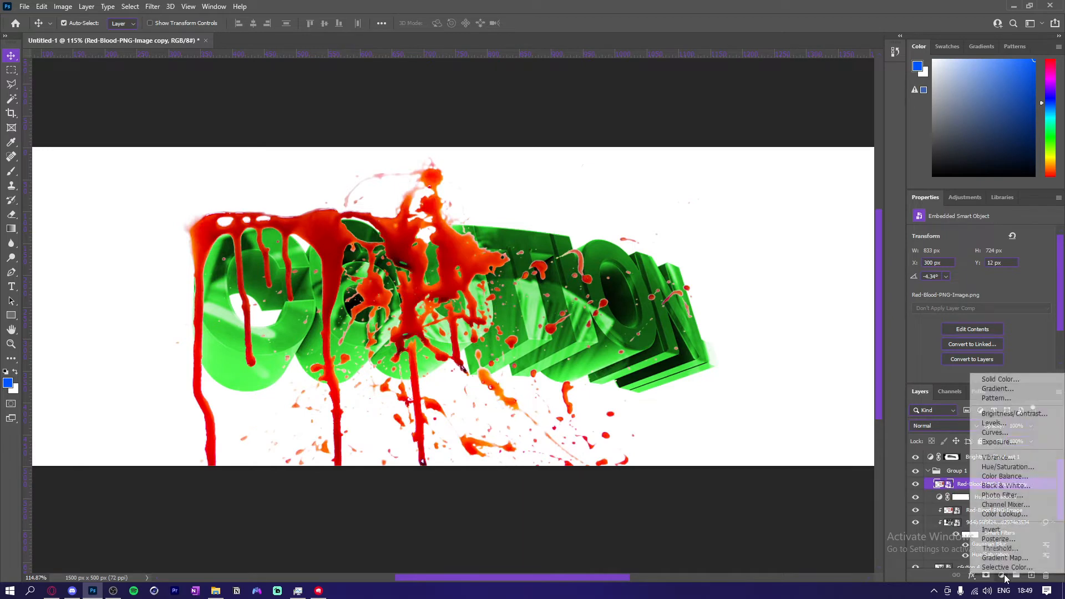
{"action": "left_click", "coordinate": [1009, 467]}
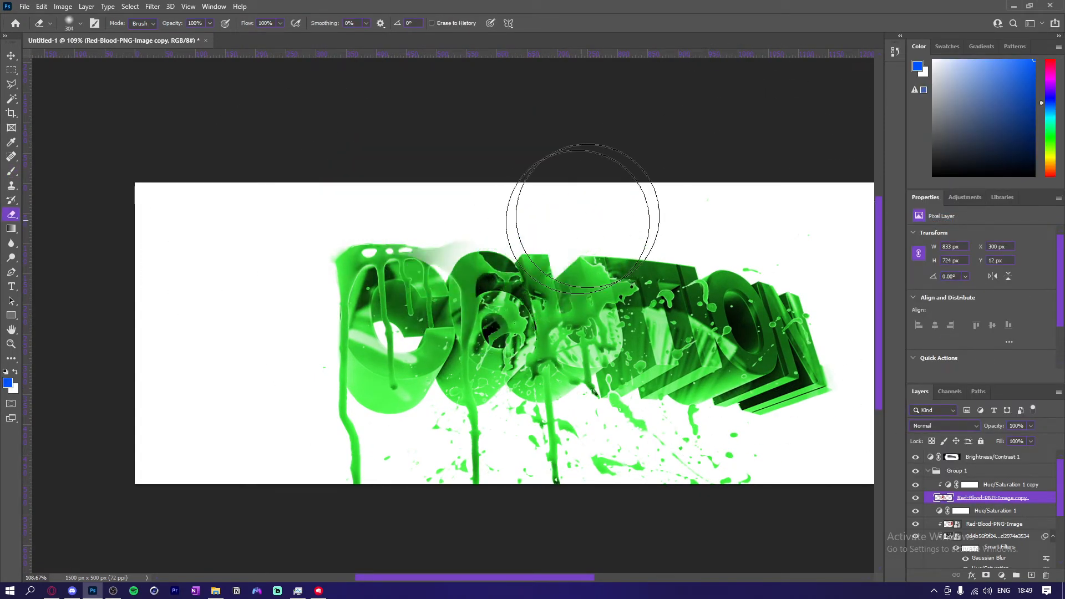
Erase the green splatter spilling above the first and middle letters with the Eraser tool
{"action": "left_click_drag", "start_coordinate": [580, 214], "coordinate": [584, 279]}
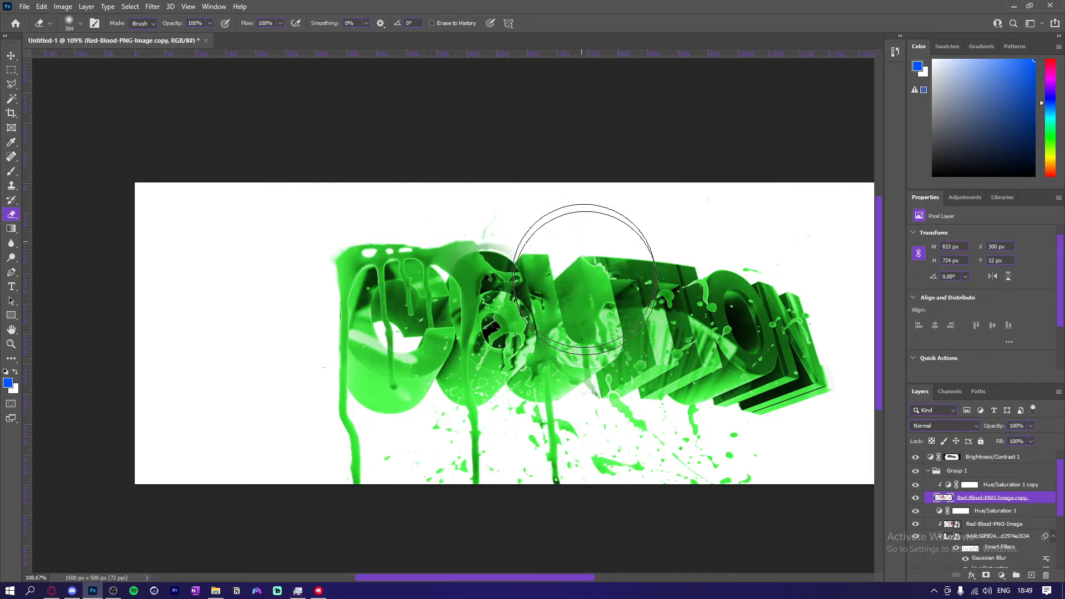
{"action": "left_click_drag", "start_coordinate": [585, 279], "coordinate": [374, 248]}
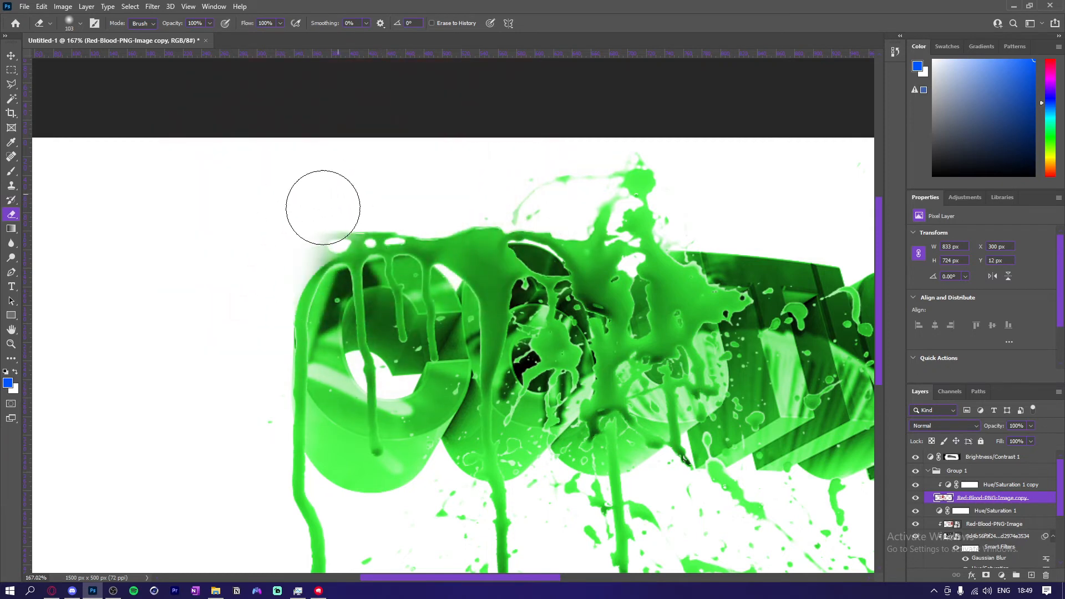
{"action": "left_click_drag", "start_coordinate": [323, 208], "coordinate": [468, 256]}
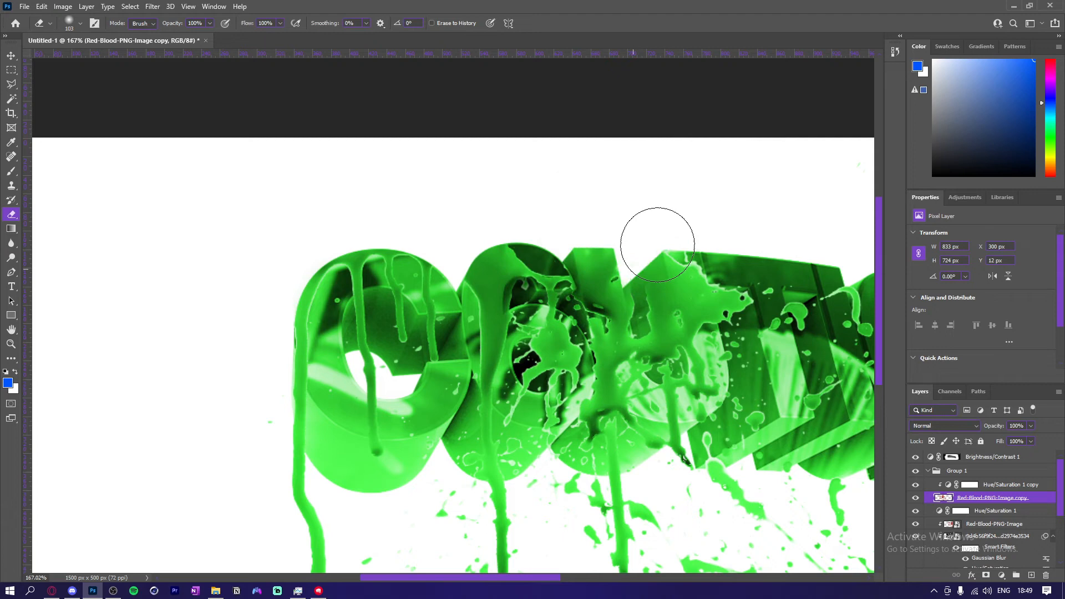
{"action": "left_click_drag", "start_coordinate": [657, 243], "coordinate": [666, 368]}
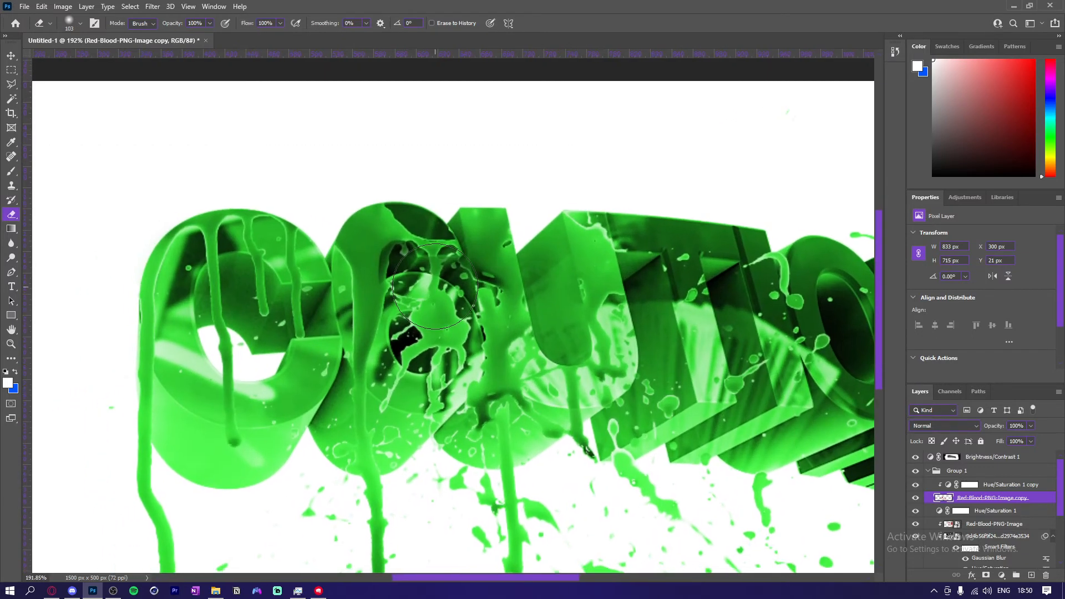
{"action": "left_click_drag", "start_coordinate": [435, 286], "coordinate": [371, 295]}
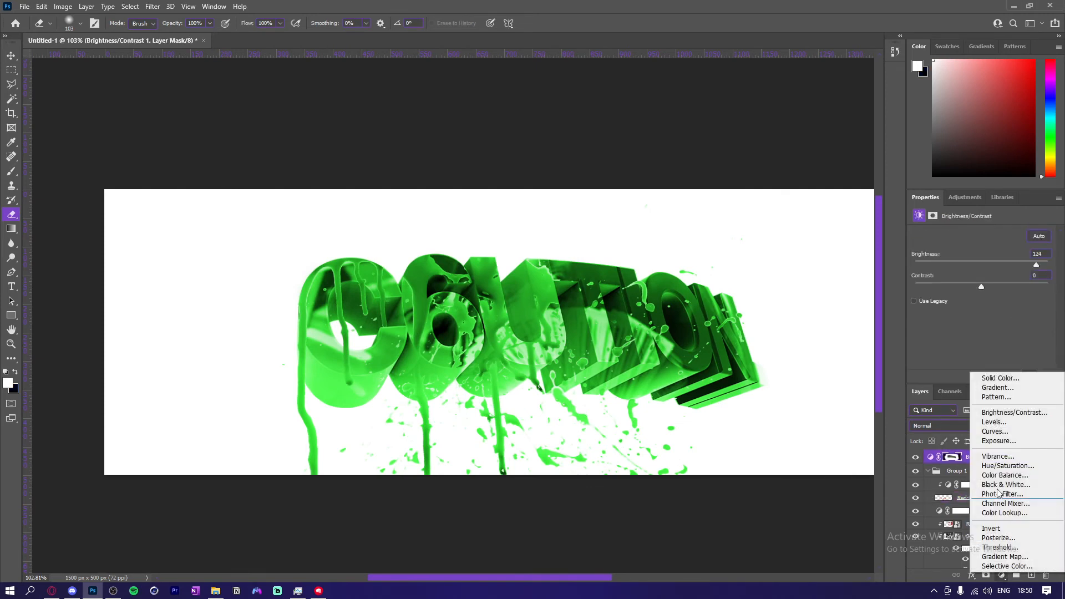
Add an S-curve Curves adjustment on top and select the Brightness/Contrast layer mask
{"action": "left_click", "coordinate": [994, 431]}
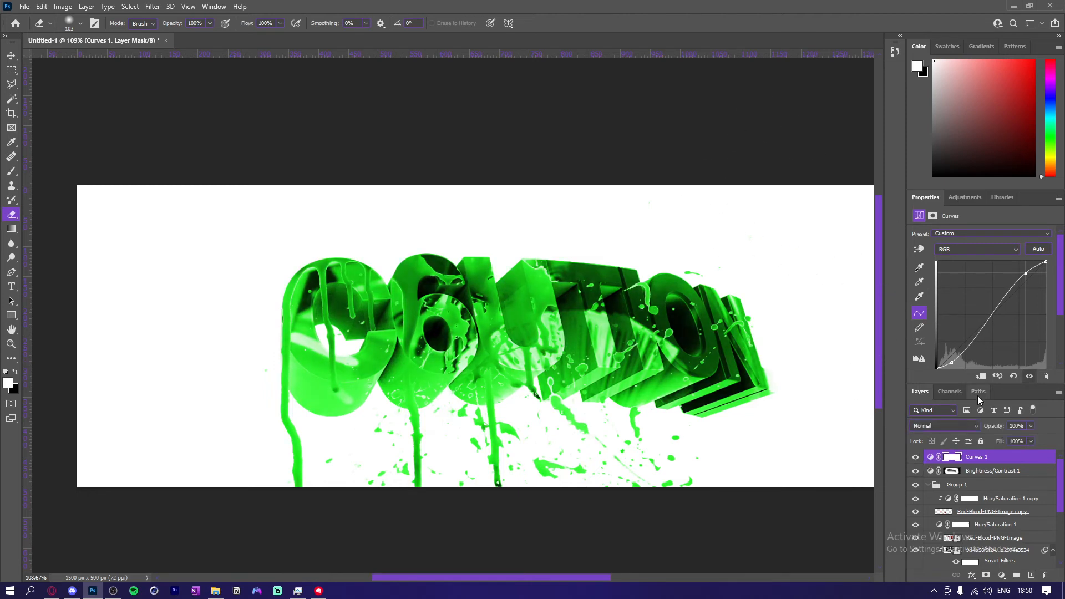
{"action": "left_click", "coordinate": [993, 471]}
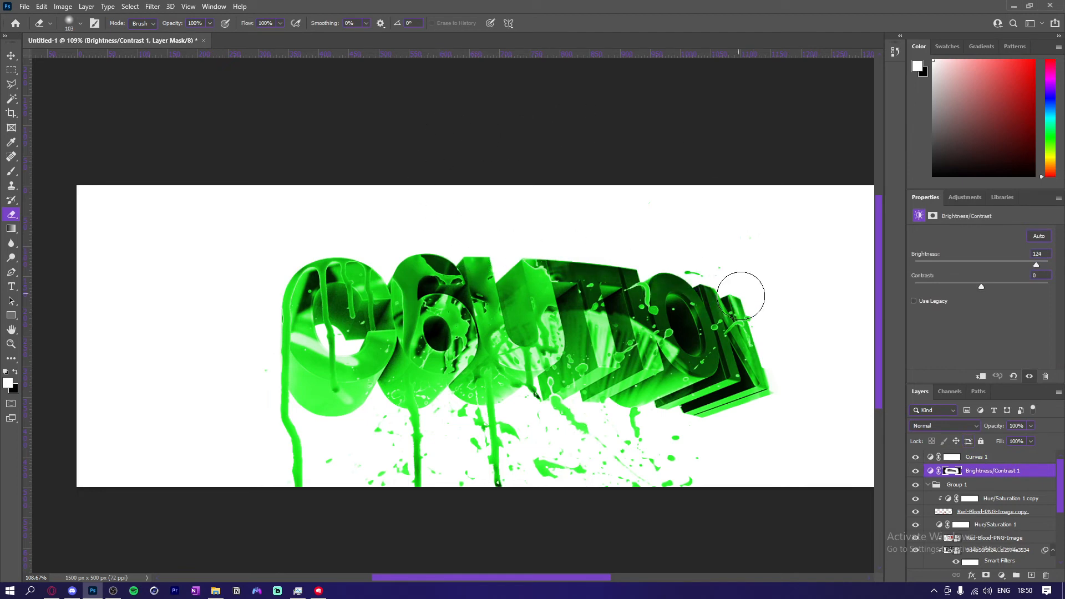